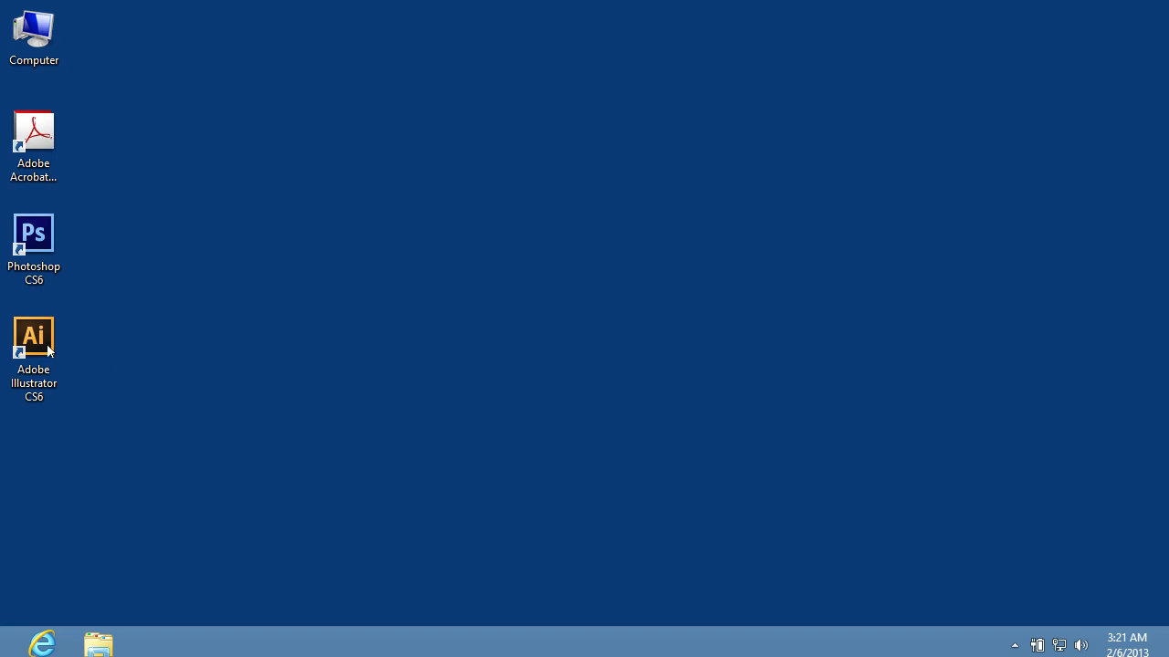
Step: Launch Adobe Illustrator CS6 from its desktop shortcut
double_click(34, 338)
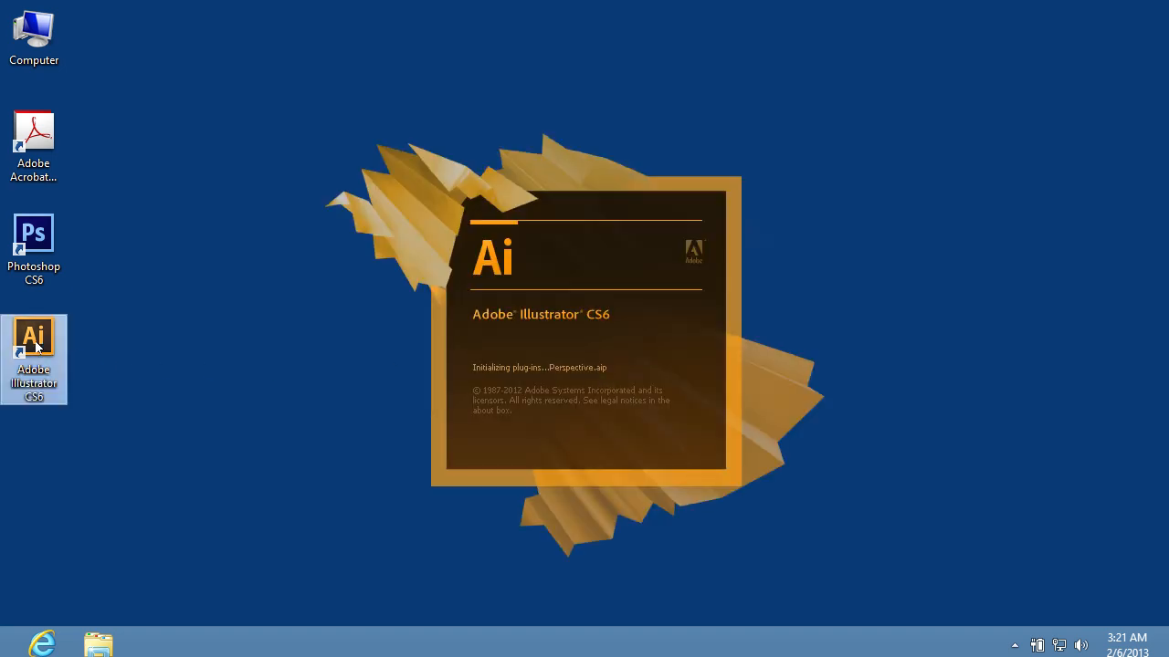
Step: Open the JPEG photo 090041B of the man holding papers
left_click(52, 14)
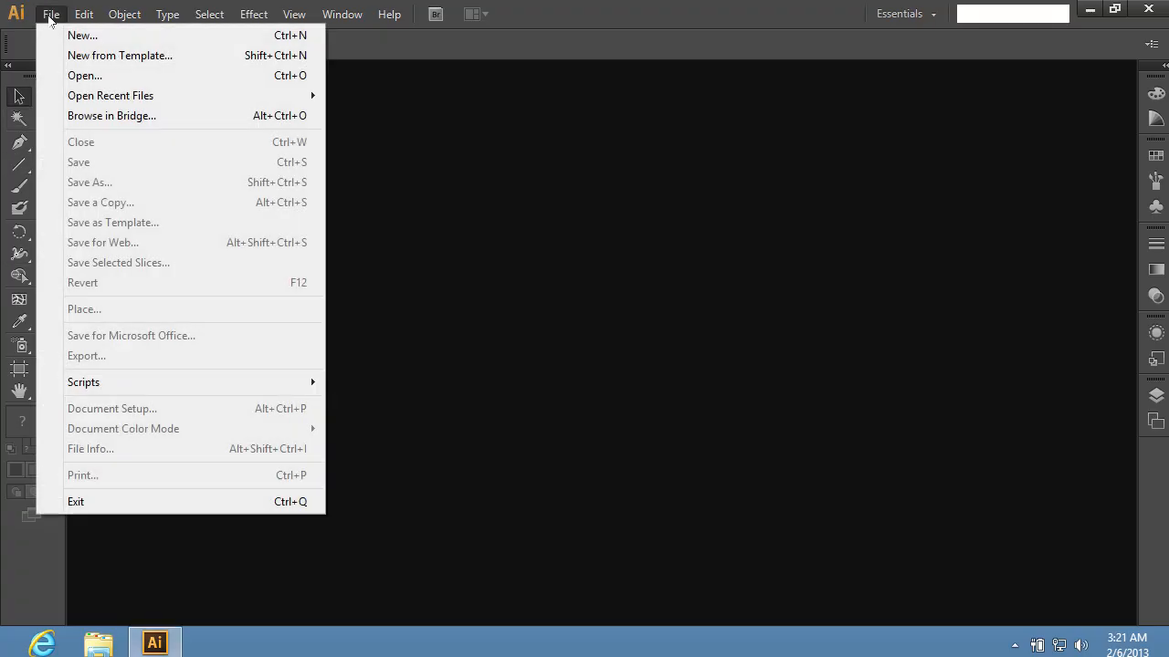
left_click(84, 76)
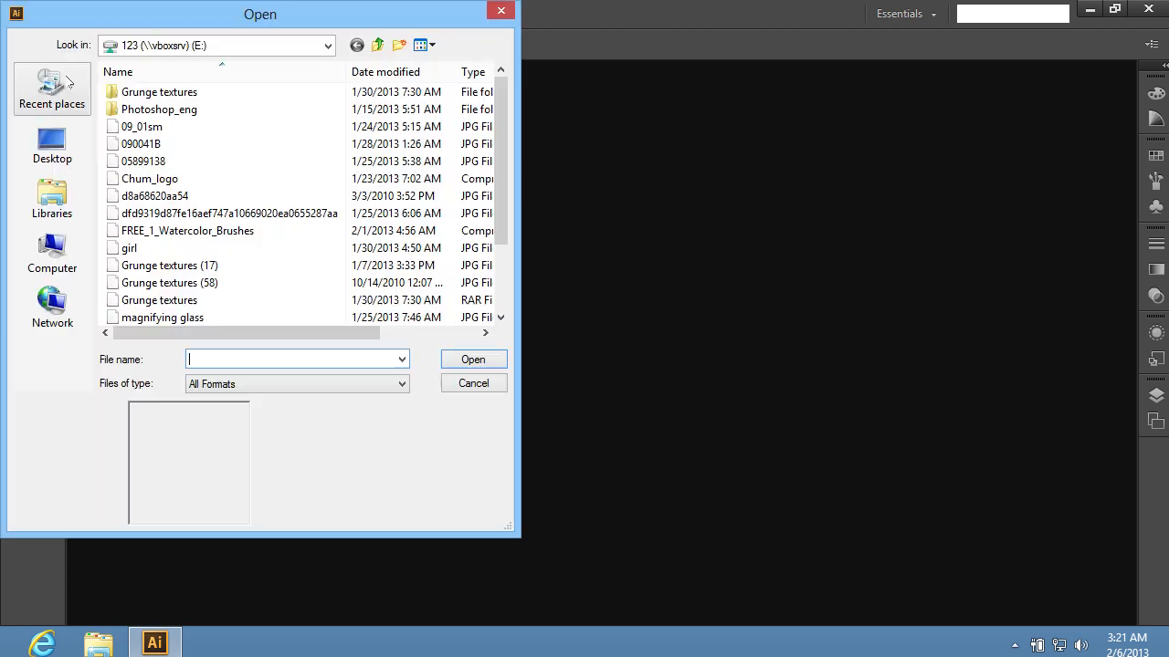
left_click(141, 143)
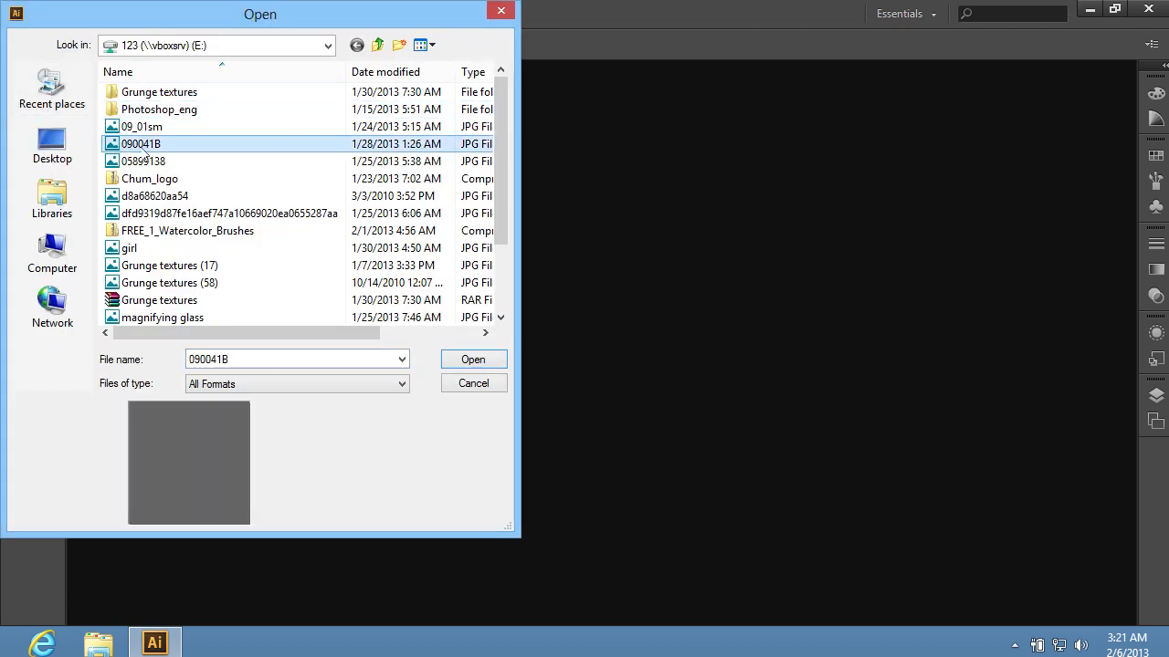
left_click(473, 359)
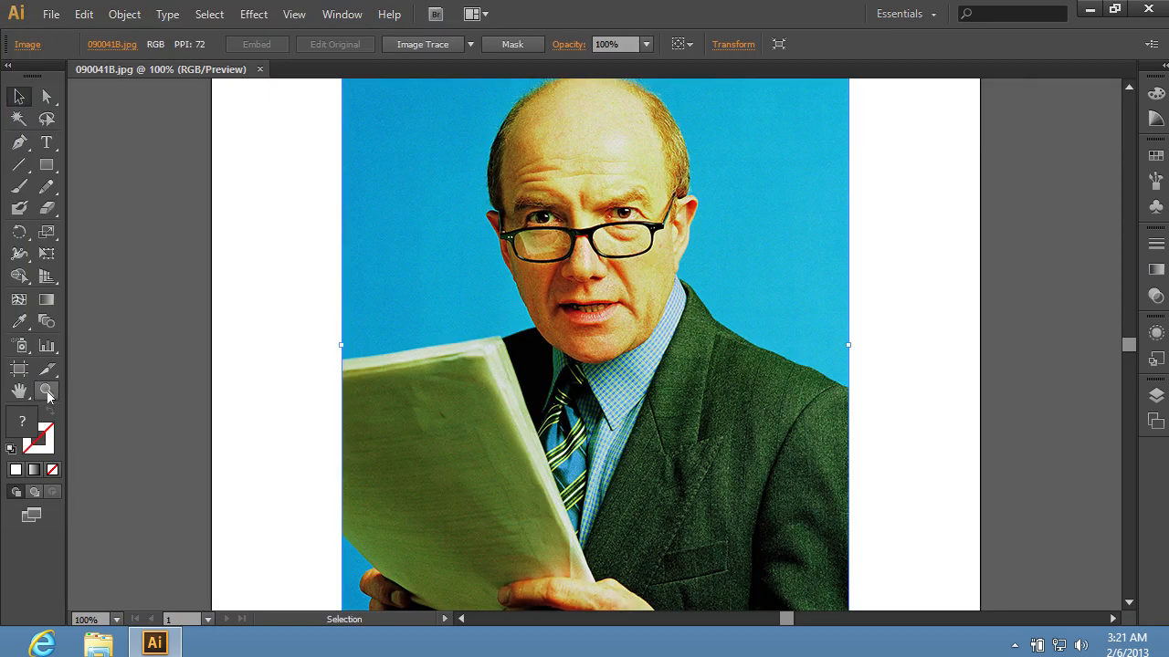
Step: Zoom out and Image Trace the photo with the 6 Colors preset, then deselect
left_click(47, 391)
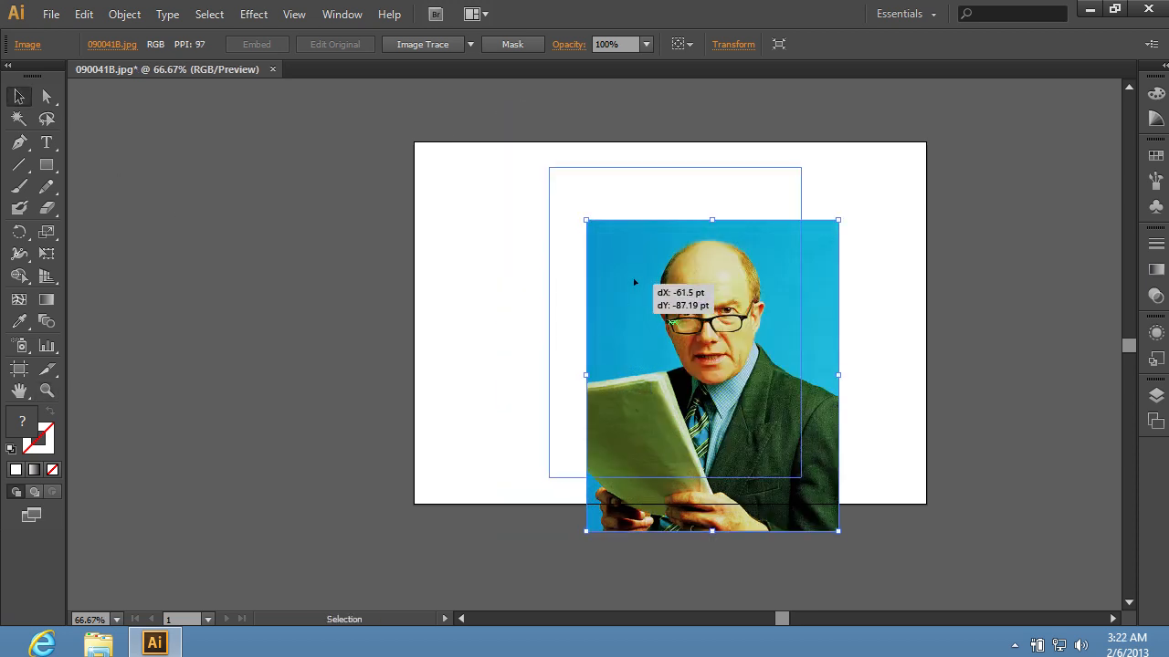
left_click(469, 44)
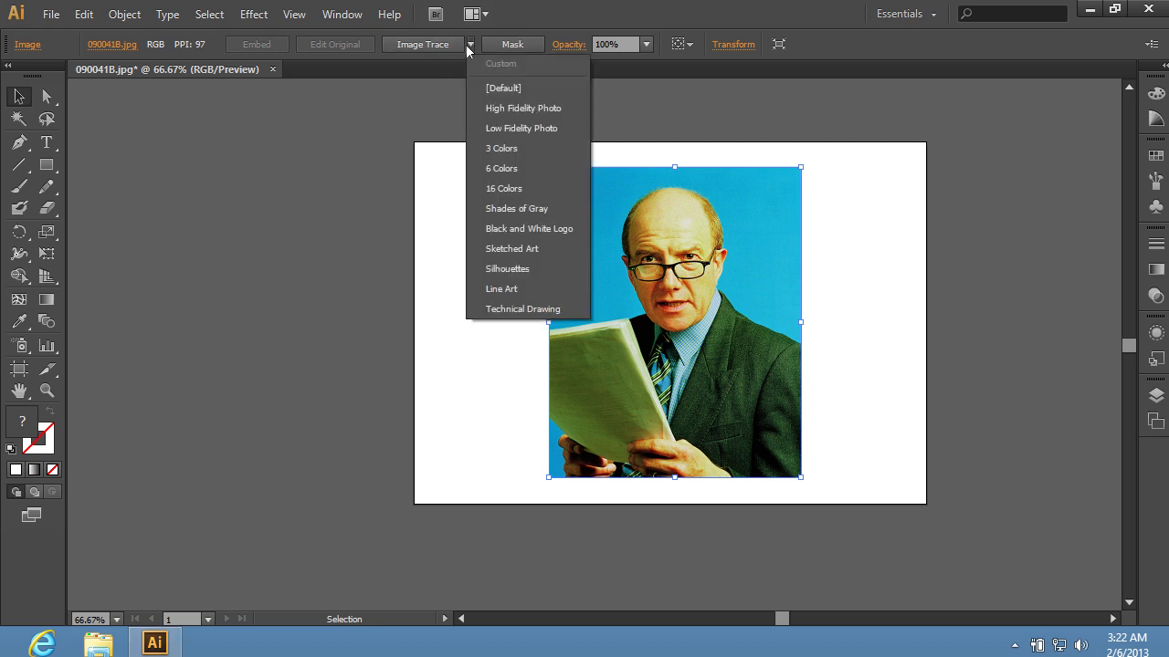
mouse_move(500, 148)
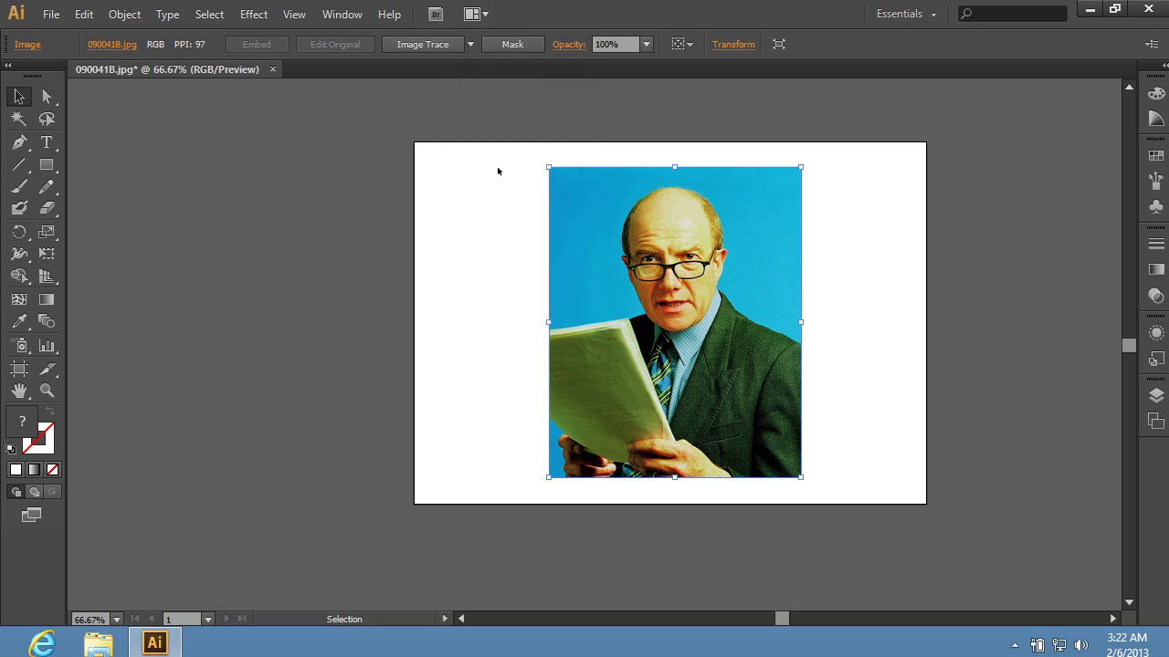
left_click(418, 44)
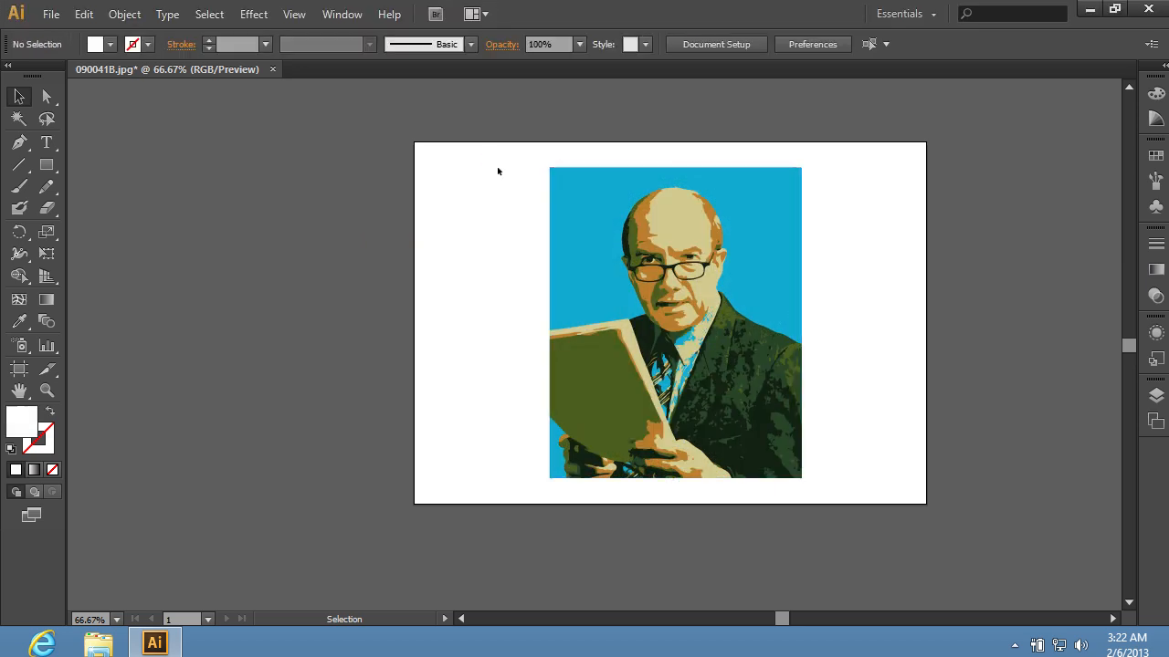
mouse_move(426, 105)
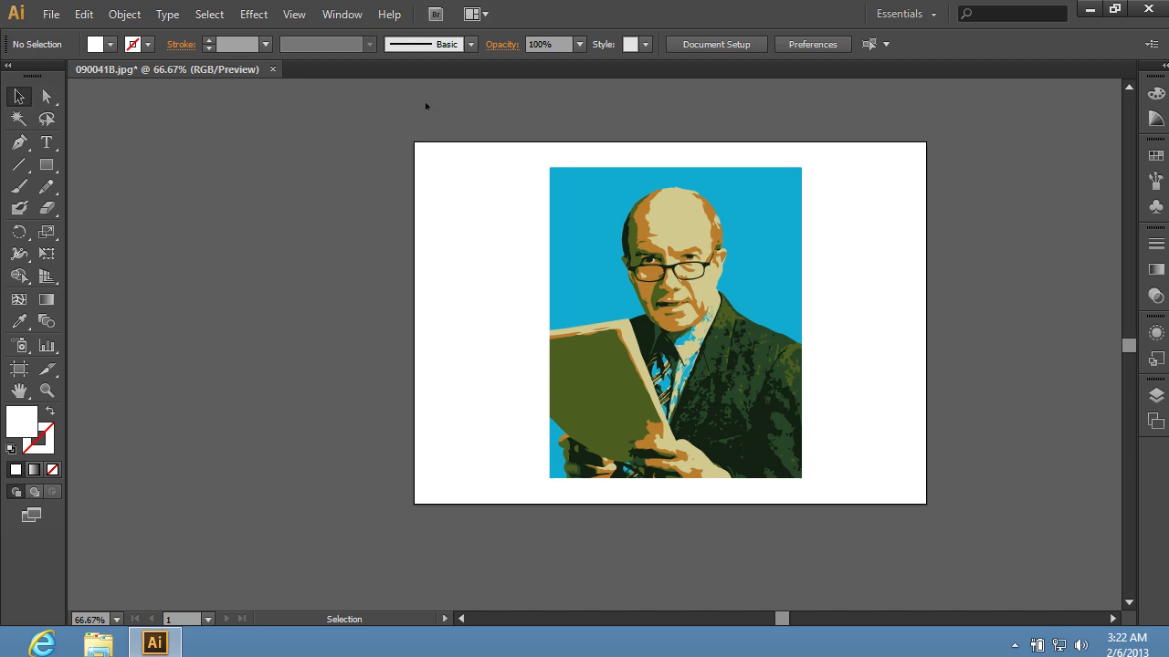
Step: Show the Swatches panel and open the Art History Pop Art swatch library
left_click(342, 14)
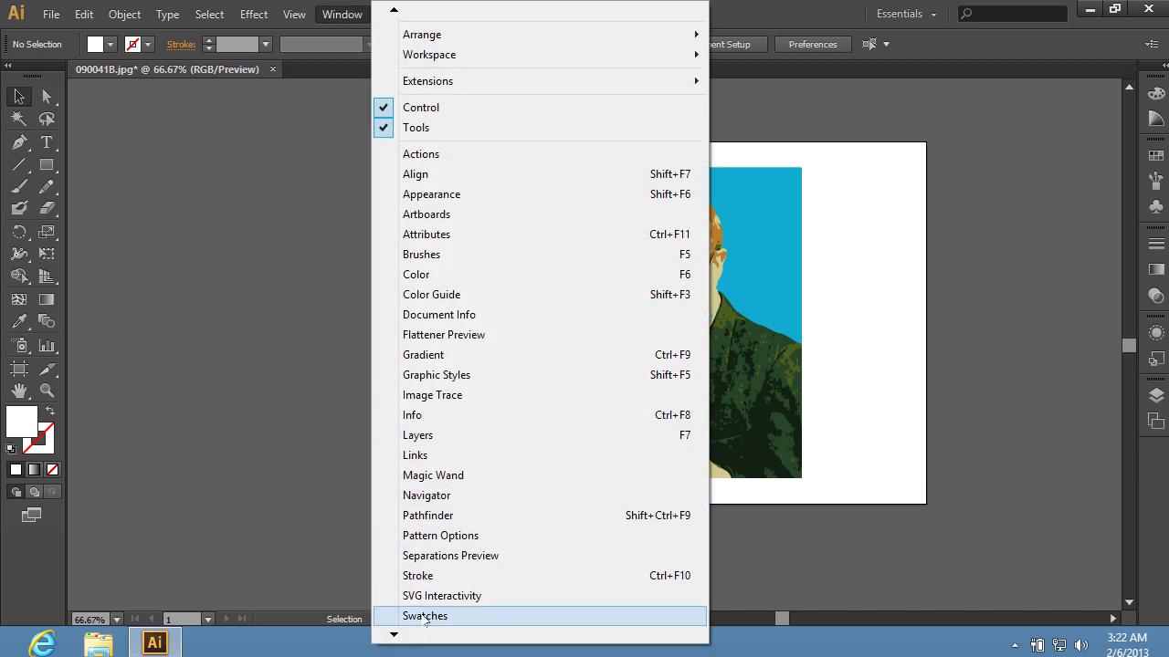
left_click(430, 616)
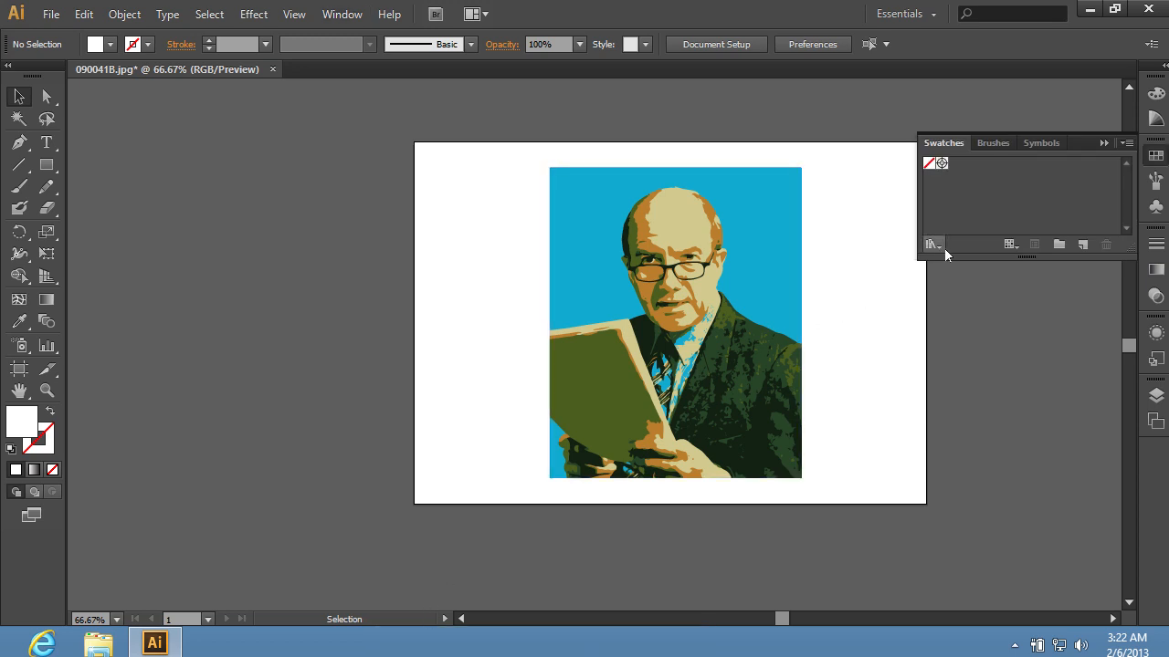
left_click(930, 243)
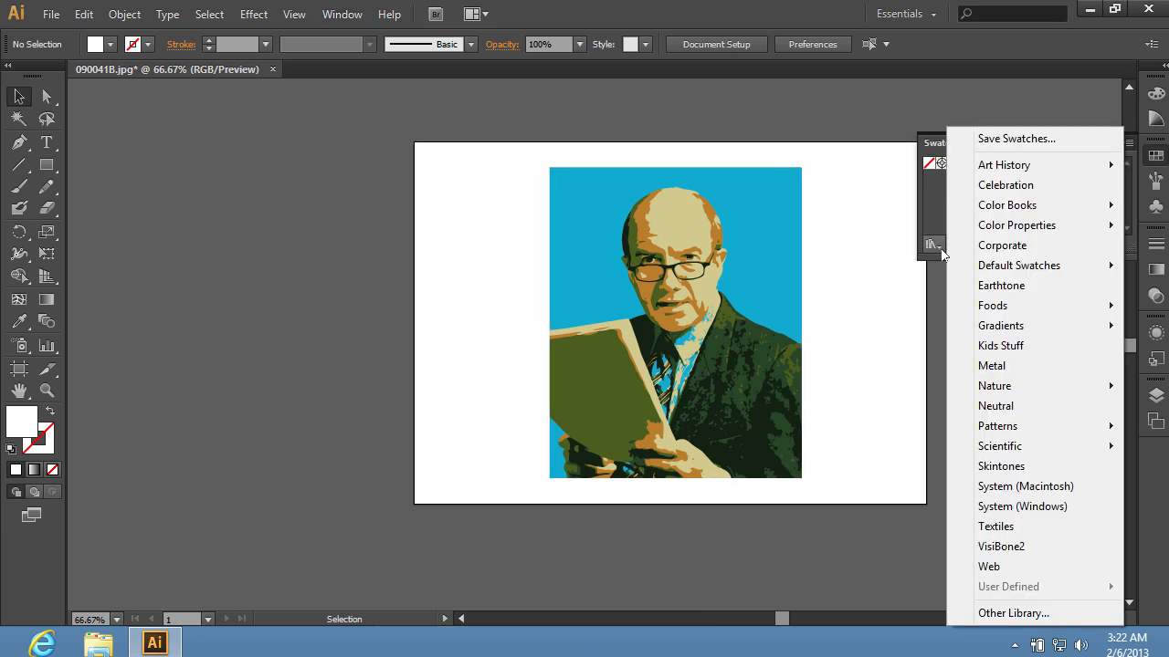
mouse_move(1005, 165)
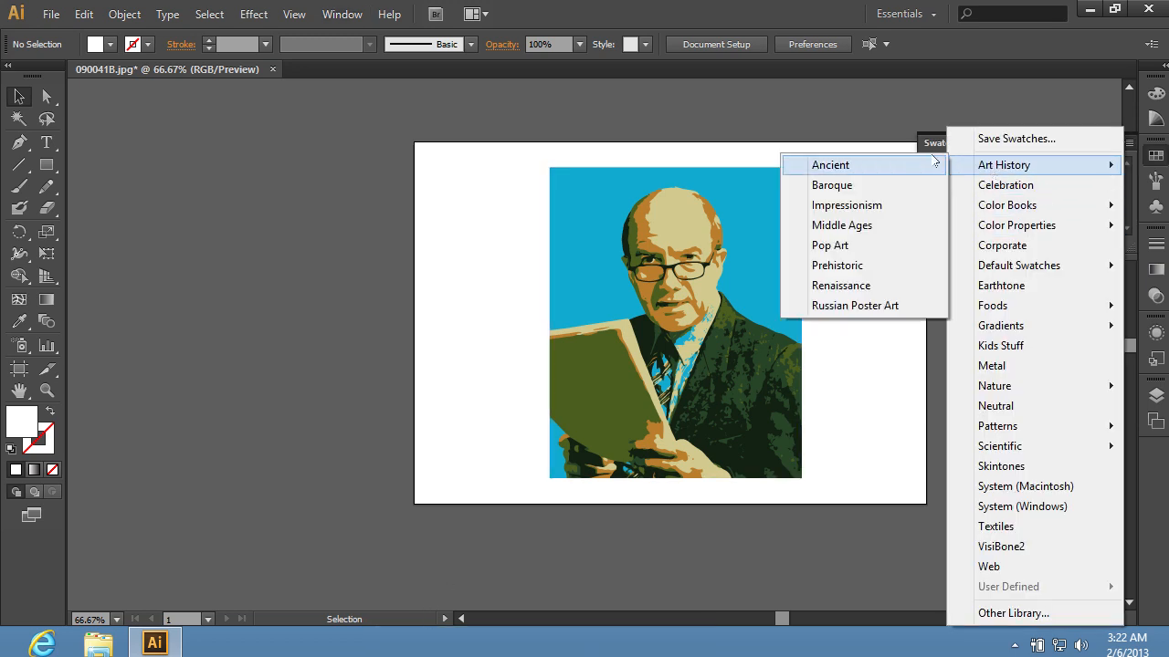
mouse_move(829, 245)
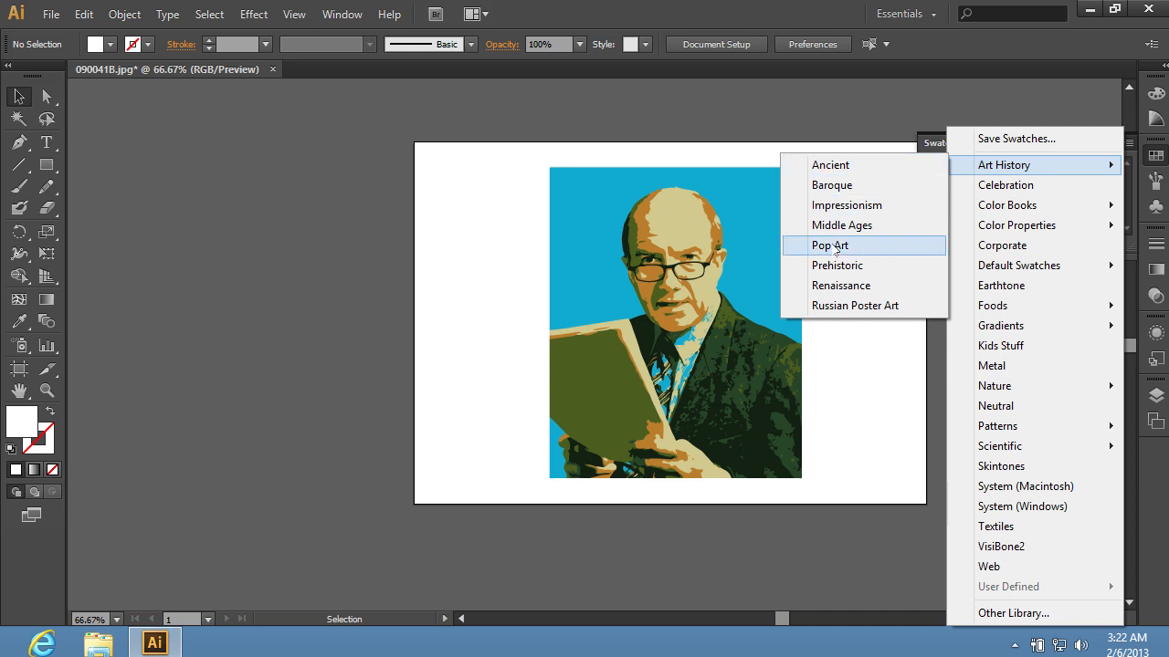
left_click(829, 245)
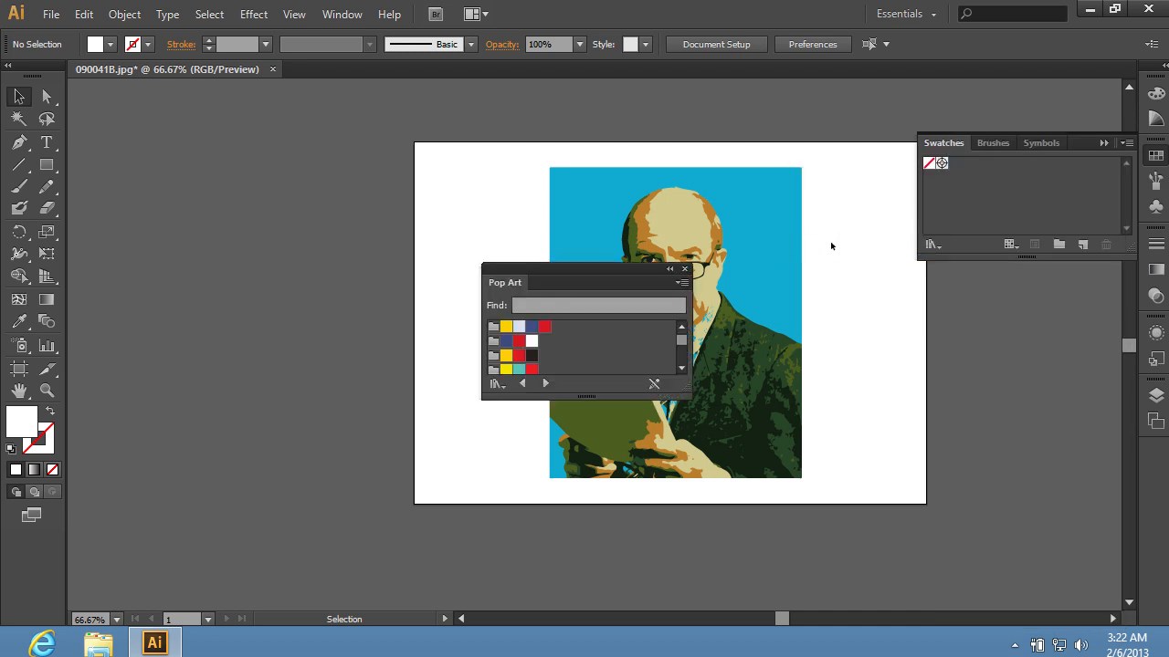
Step: Add the Pop Art red, black, orange, yellow and blue swatches to the document
left_click(546, 326)
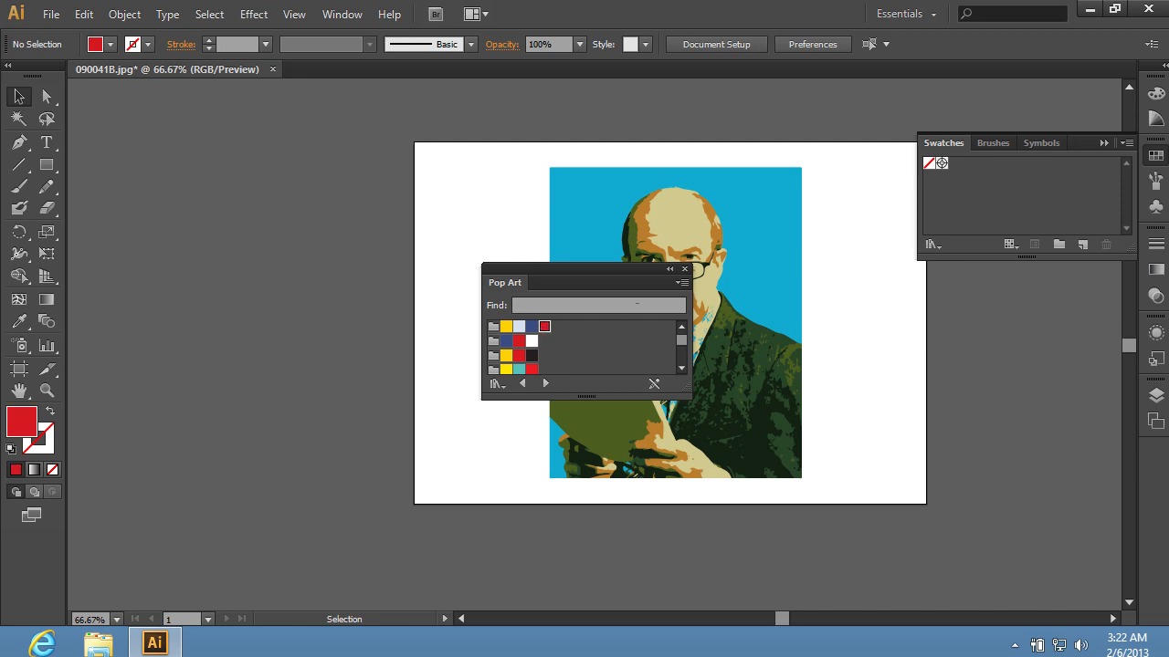
left_click(682, 283)
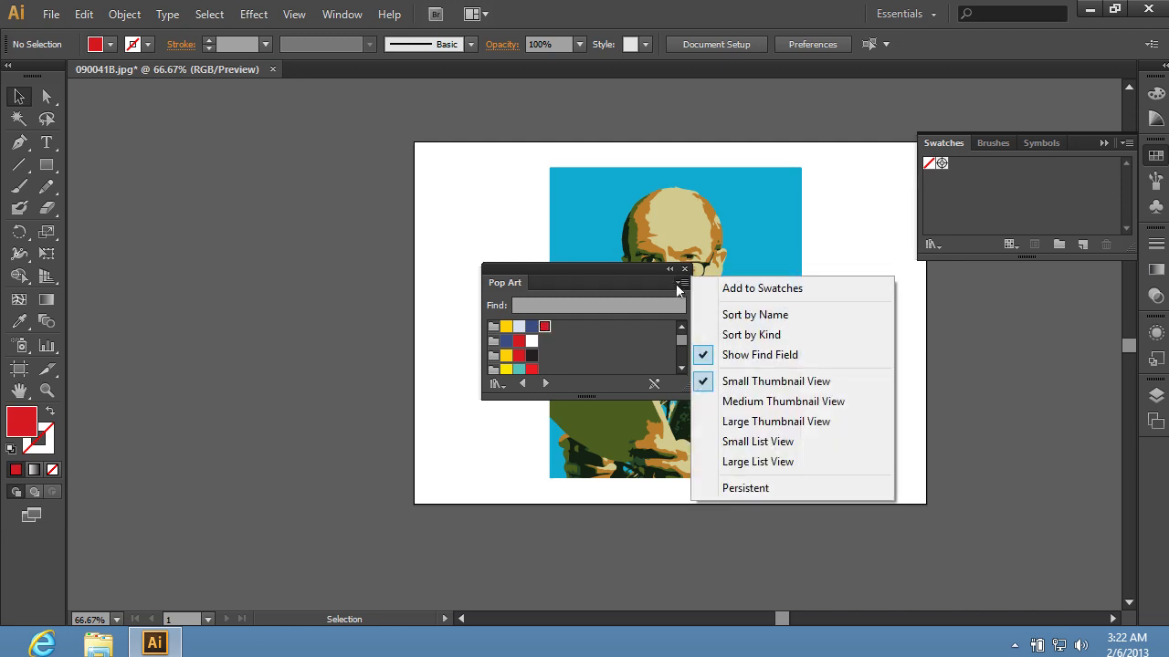
mouse_move(735, 288)
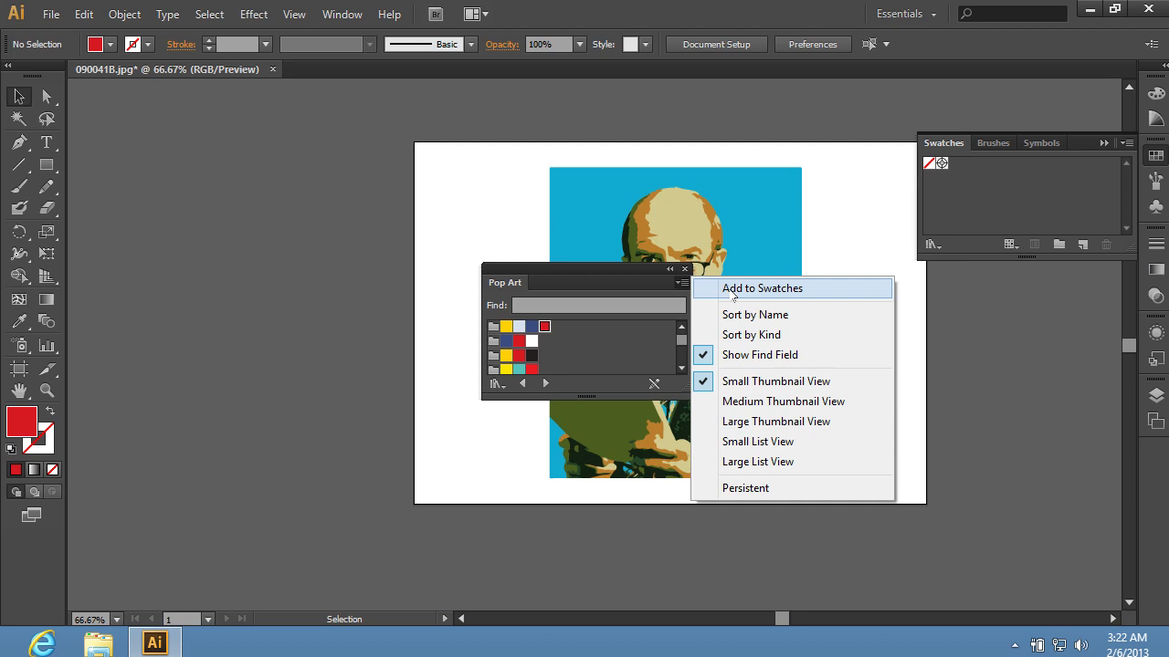
left_click(762, 288)
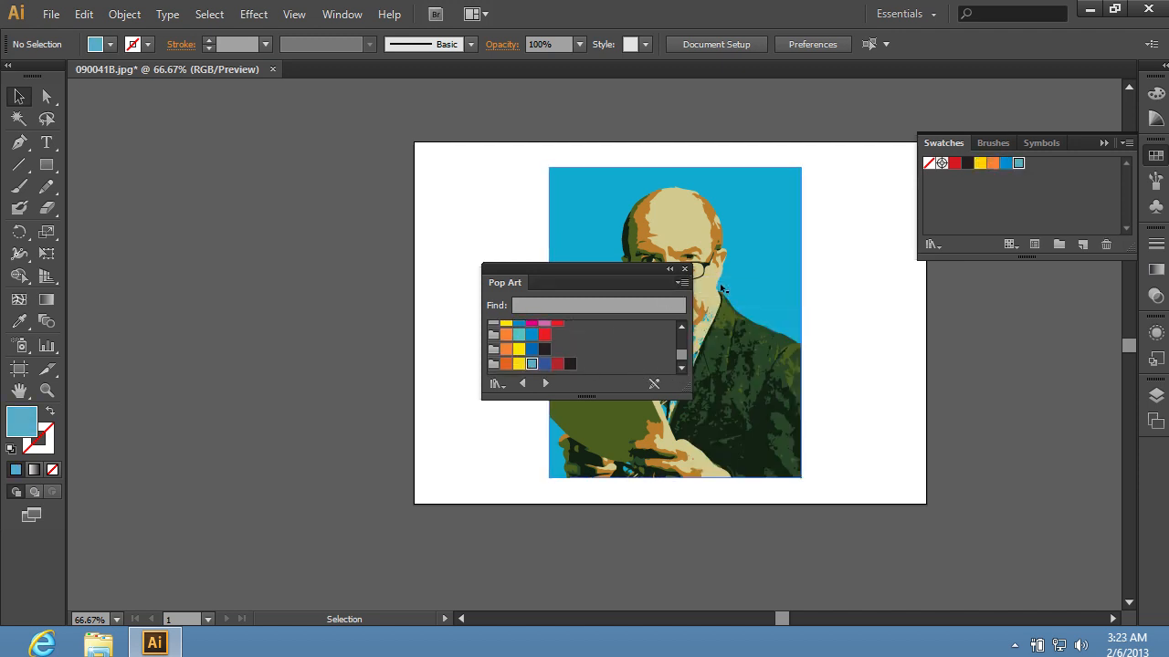
Step: Dock the Pop Art panel aside and expand the trace into vector shapes
left_click_drag(505, 282, 947, 283)
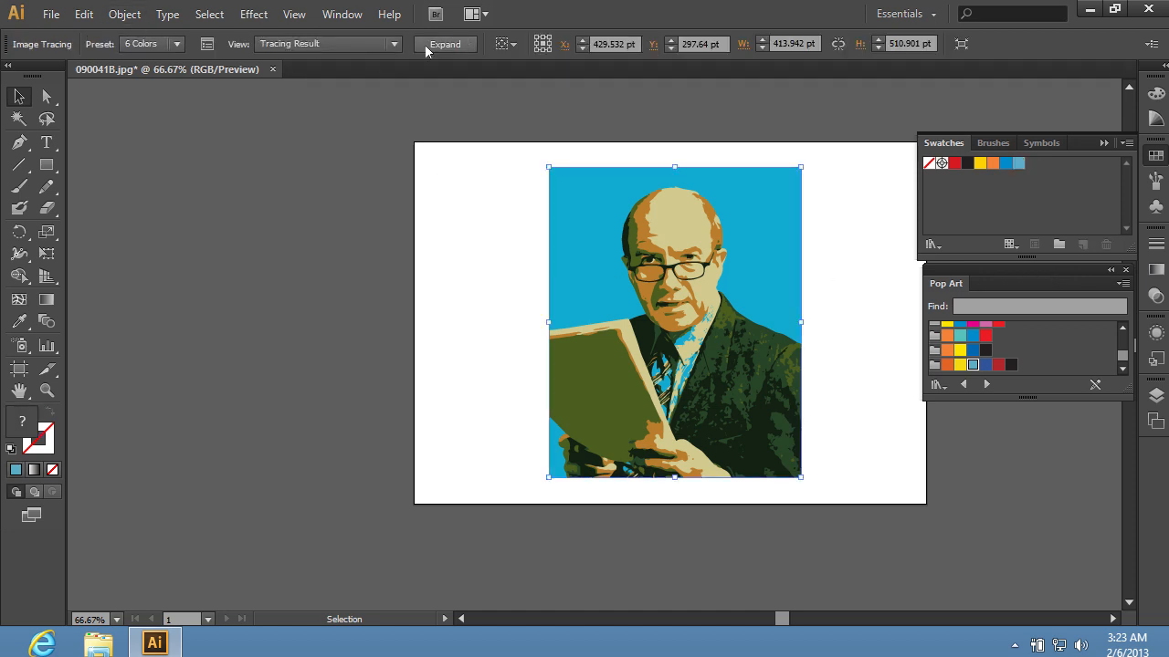
left_click(446, 44)
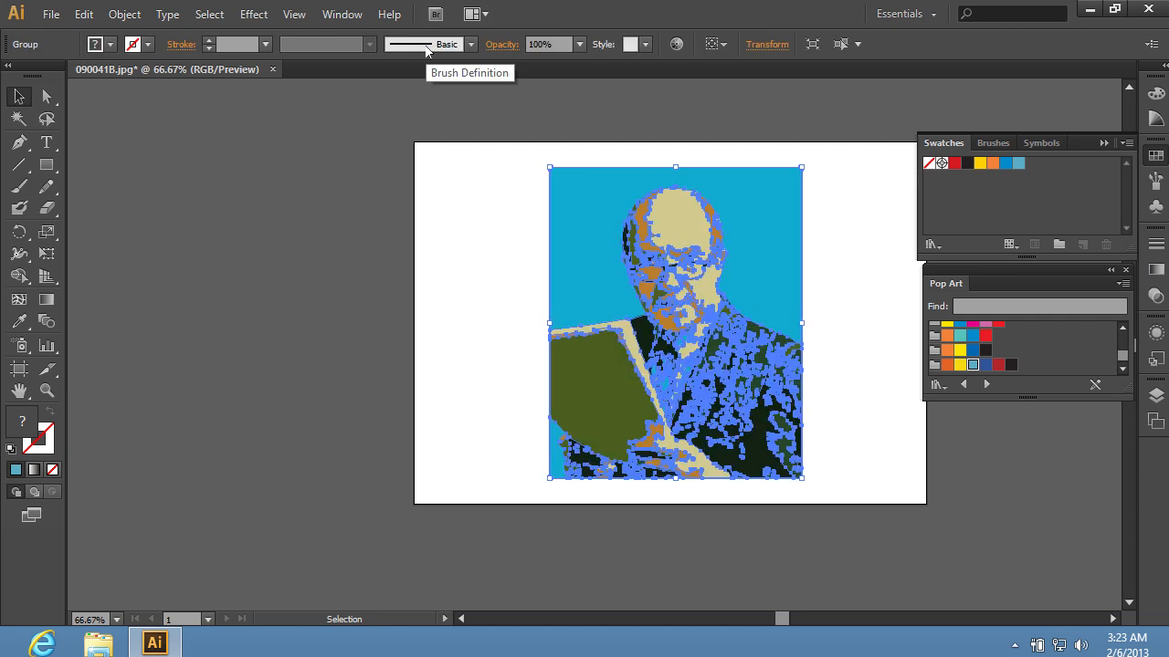
mouse_move(312, 80)
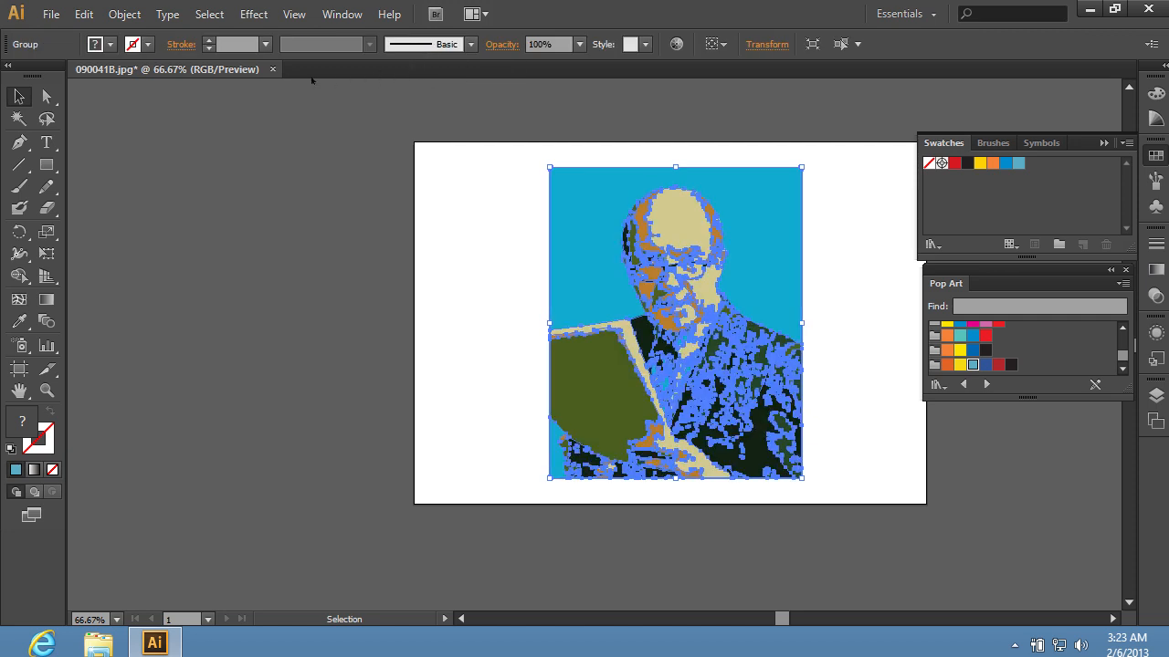
left_click(124, 15)
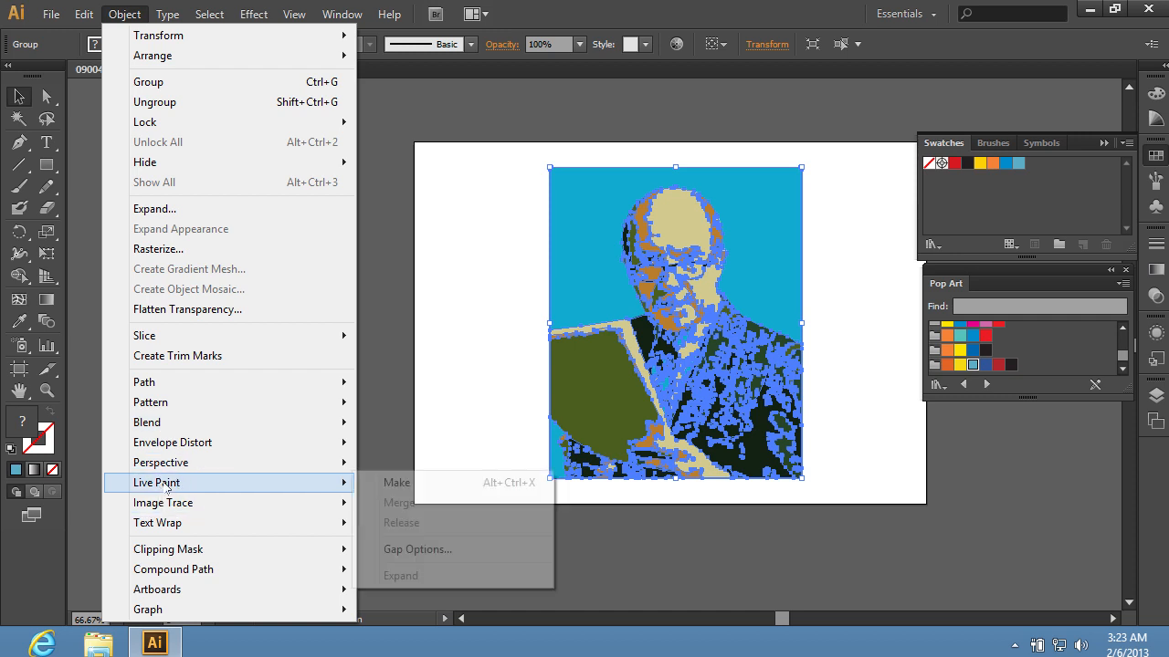
mouse_move(417, 550)
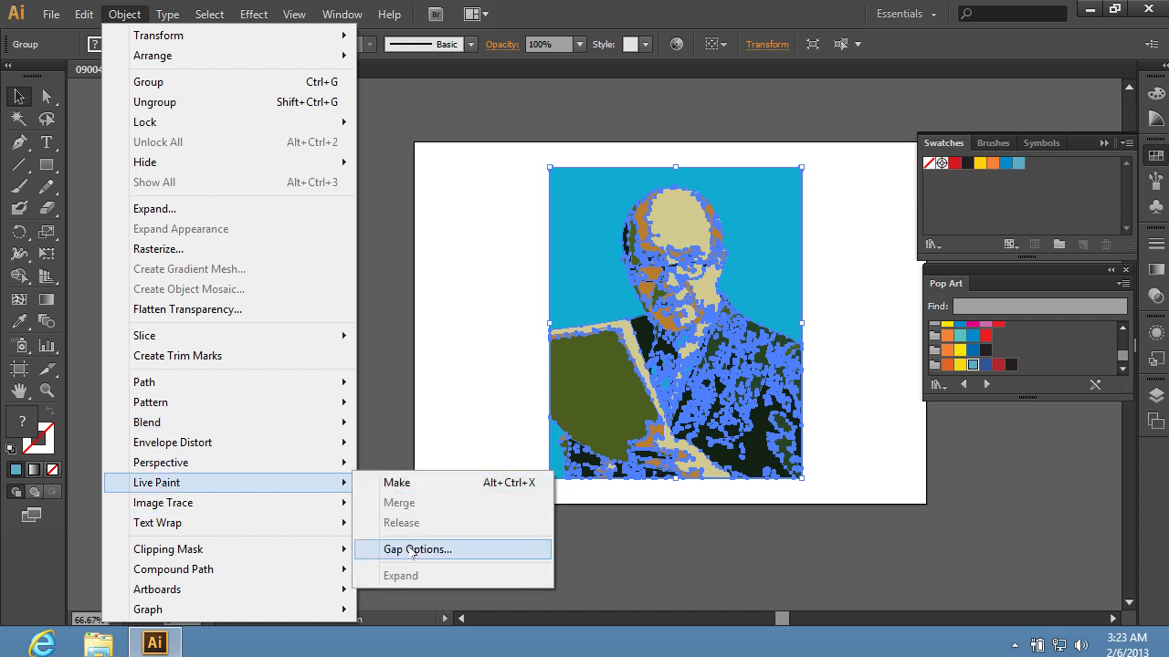
left_click(417, 550)
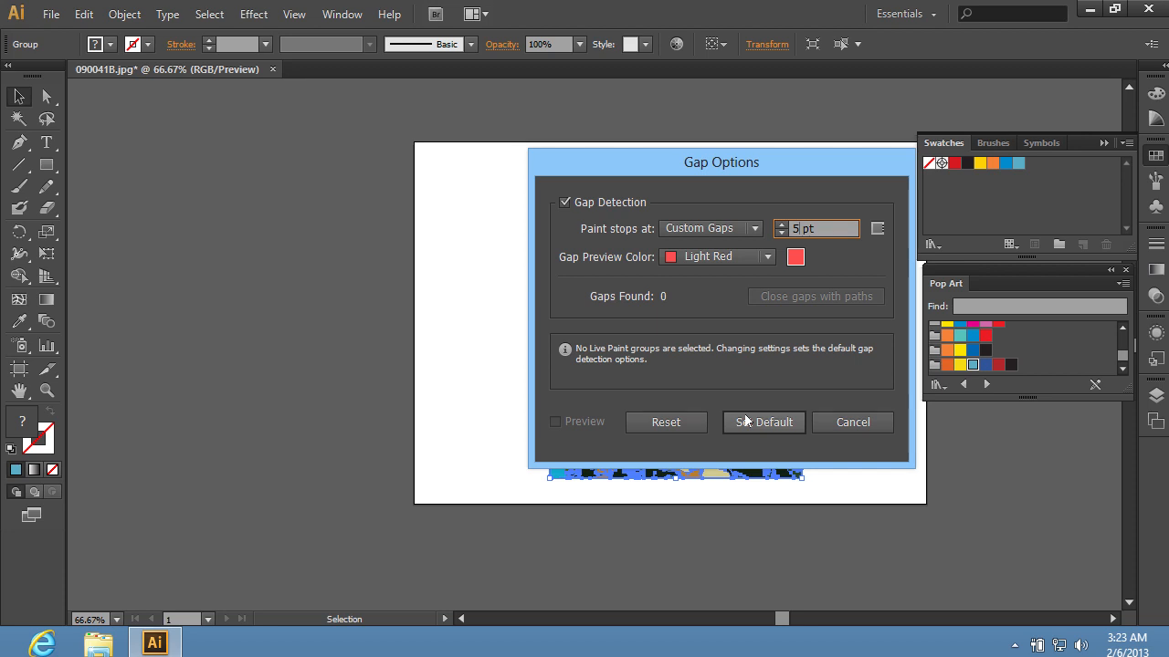
left_click(852, 422)
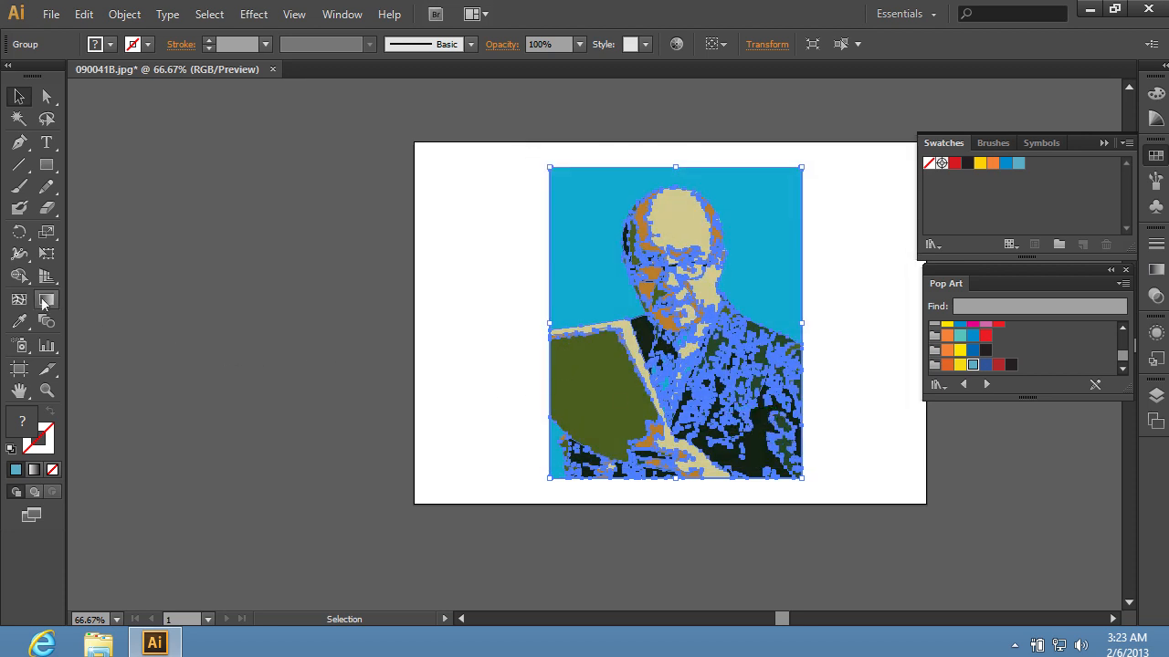
Step: Fill the background dark, the head yellow and the jacket red with the Live Paint Bucket
left_click(15, 300)
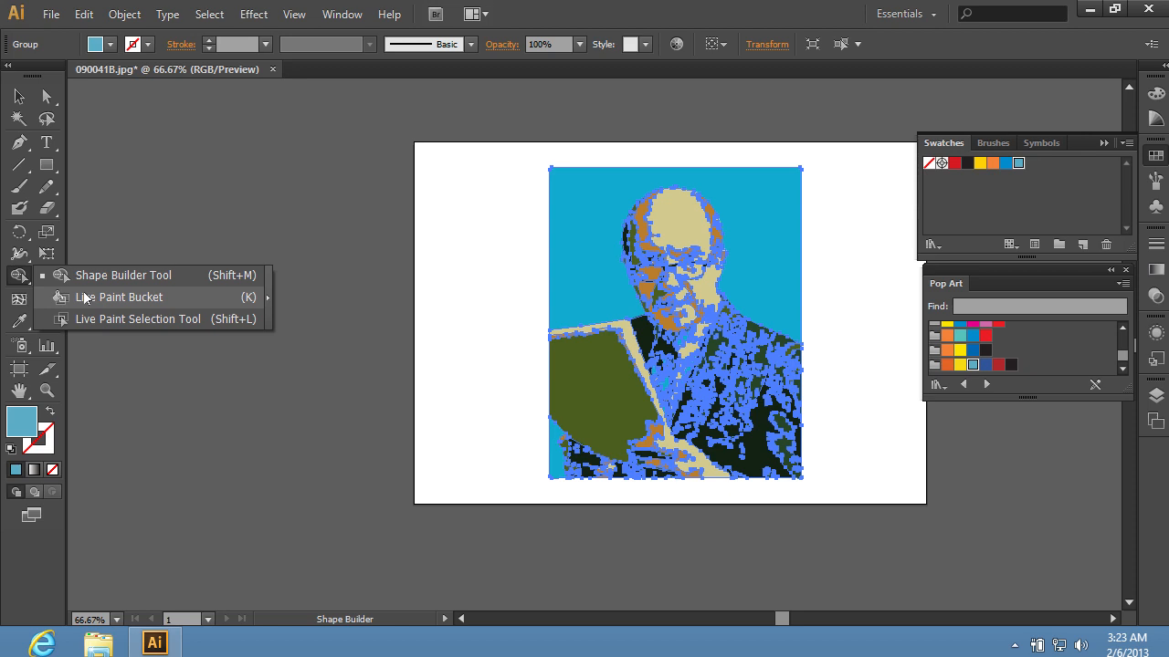
left_click(119, 297)
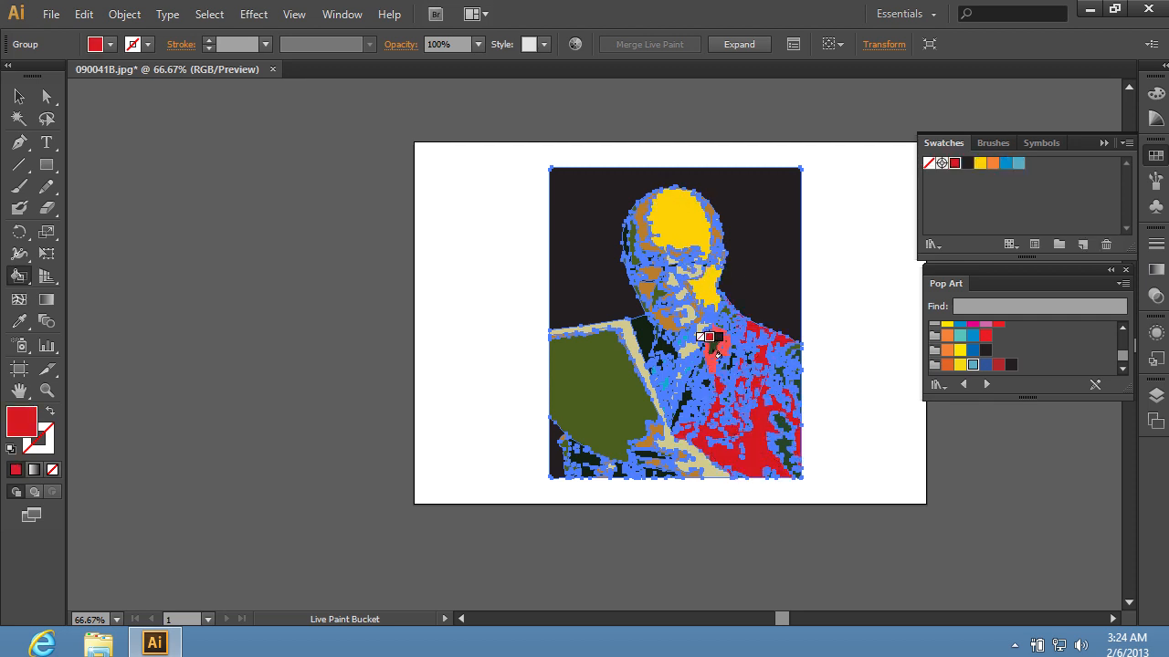
left_click(15, 95)
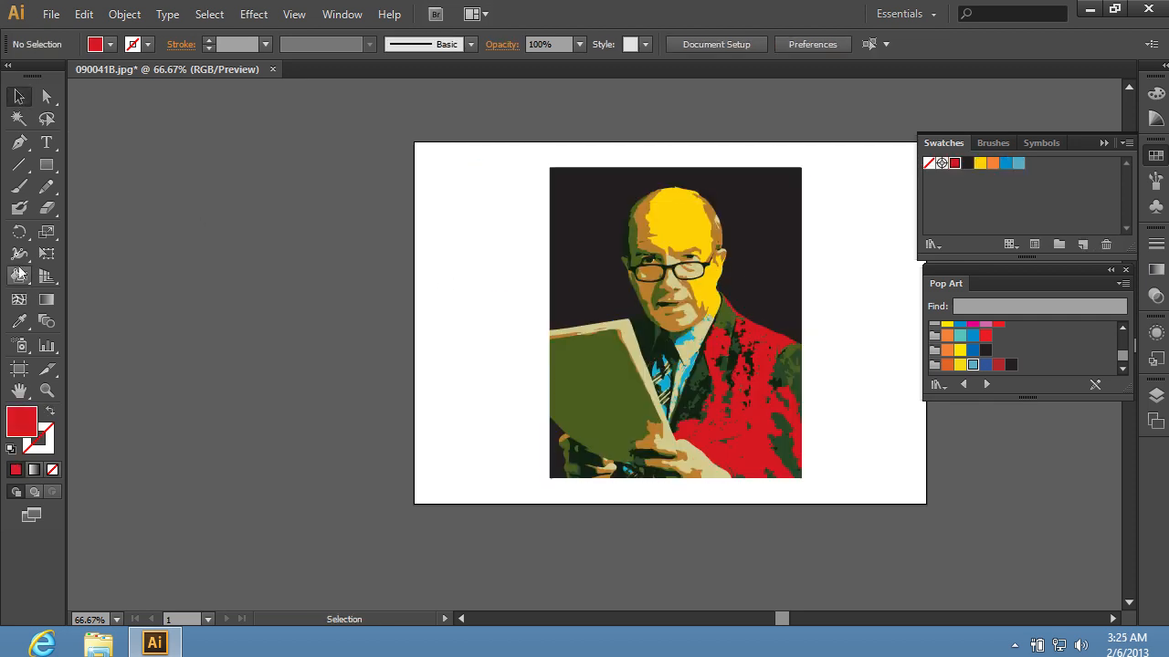
left_click(17, 276)
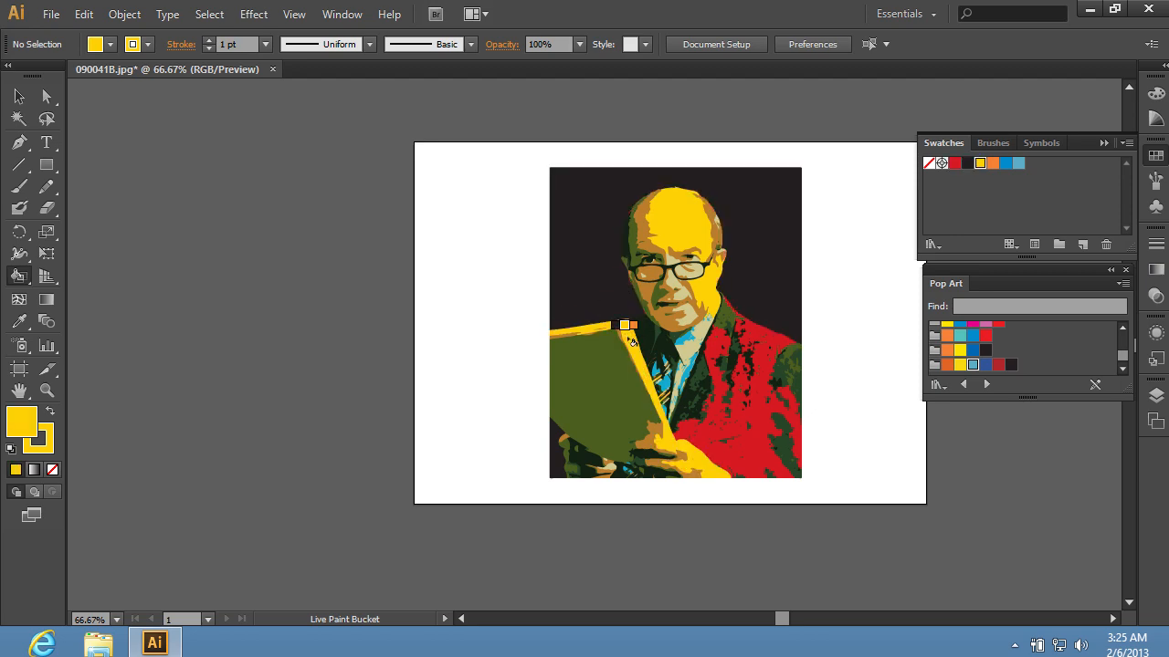